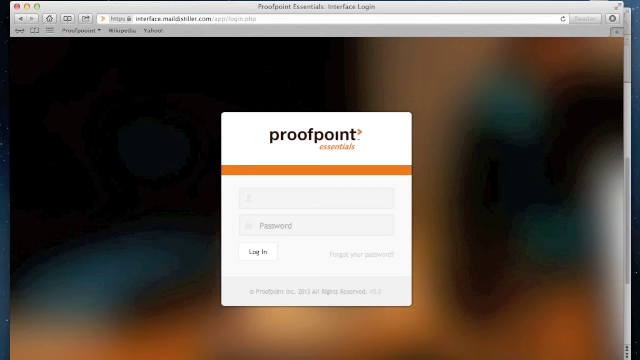
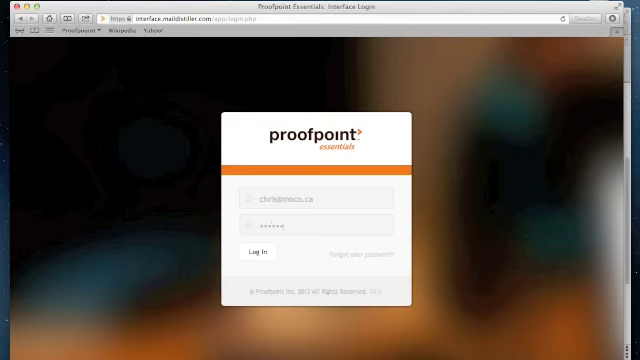
click(259, 248)
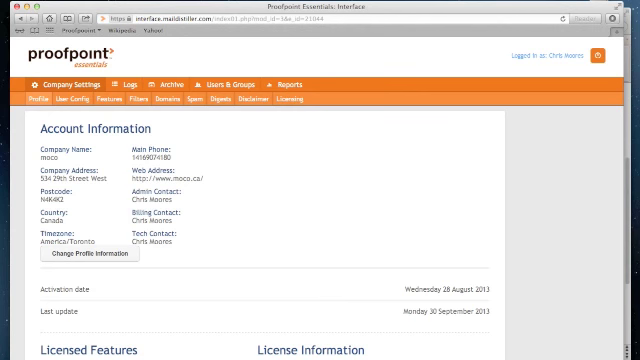
mouse_move(296, 165)
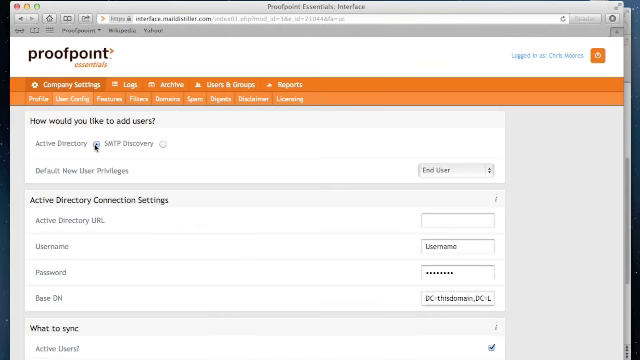
scroll(down, 3)
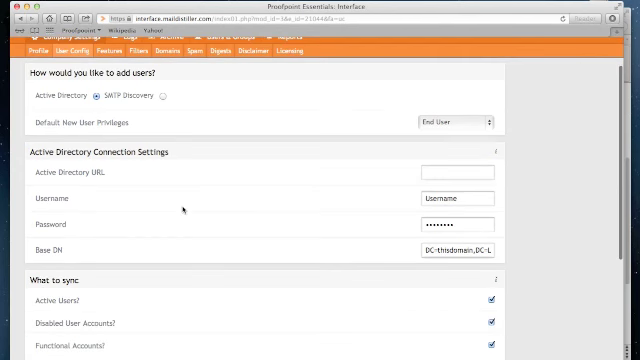
scroll(down, 3)
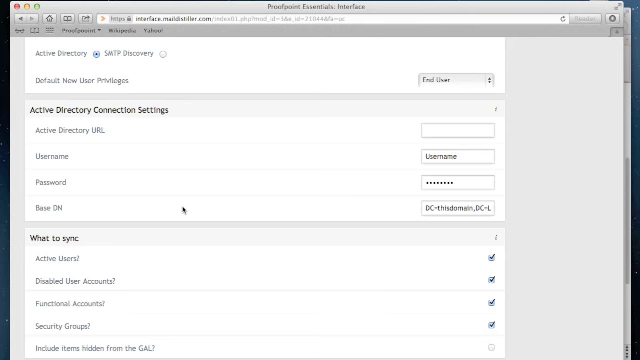
Step: Scroll through the SMTP Discovery threshold, notification and auto-add settings
scroll(down, 3)
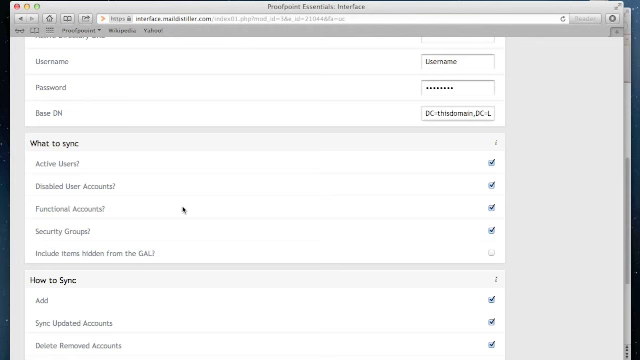
scroll(down, 3)
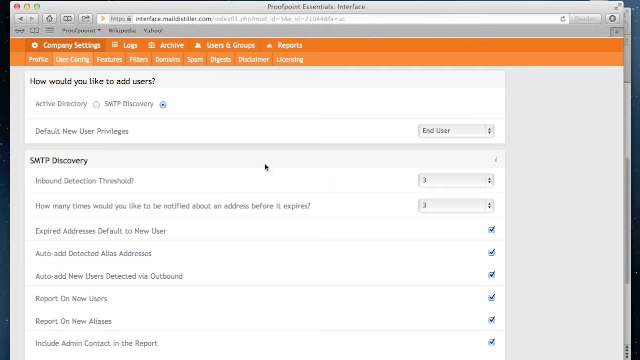
mouse_move(457, 162)
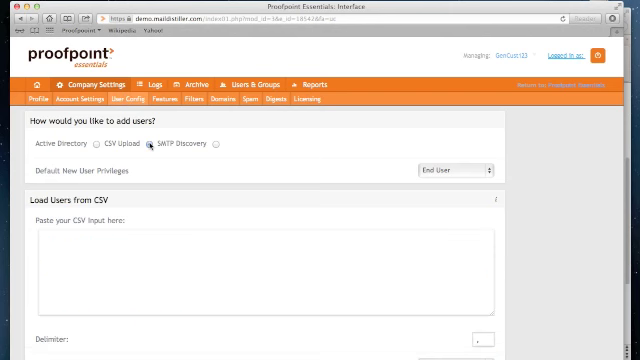
Step: Scroll down to the Load Users from CSV paste area and column mappings
scroll(down, 3)
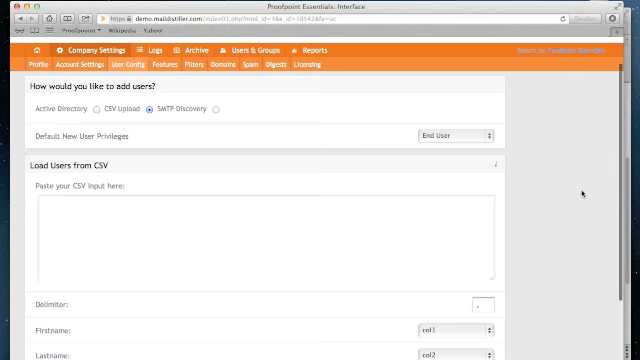
scroll(down, 3)
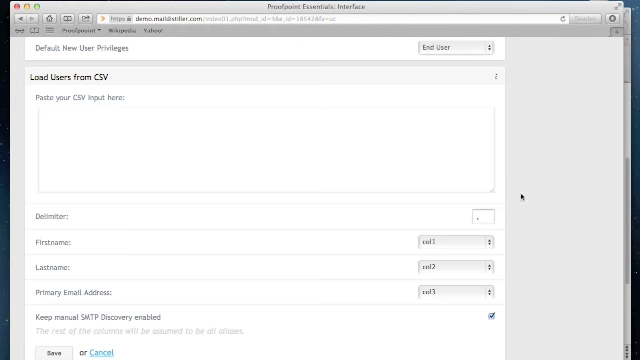
mouse_move(360, 215)
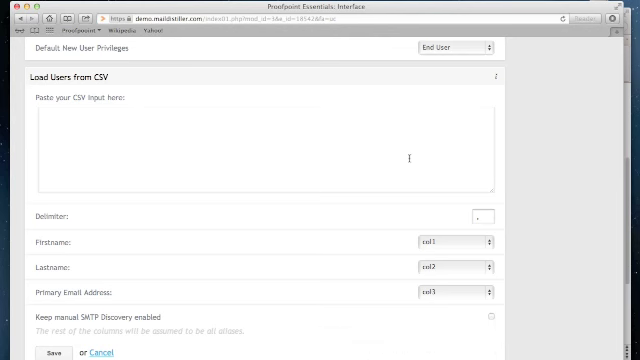
Step: Scroll back up through the CSV upload form
scroll(up, 3)
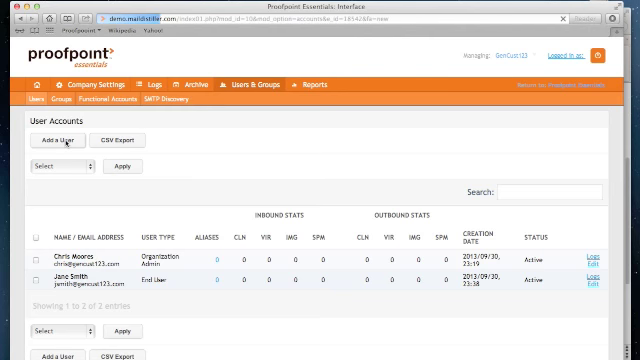
Step: Start a new user account with Add a User in Users & Groups
click(60, 140)
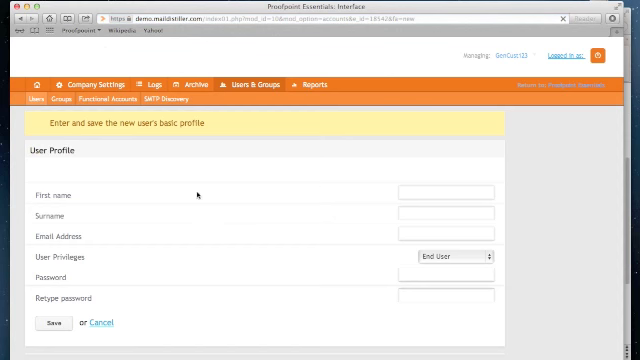